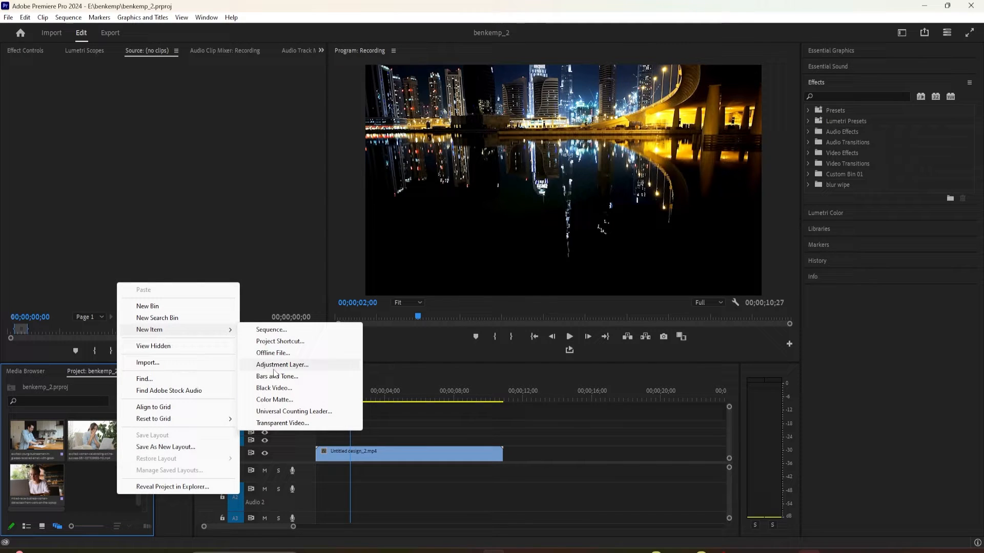
# Create a new adjustment layer with default settings and confirm it.
pyautogui.click(282, 364)
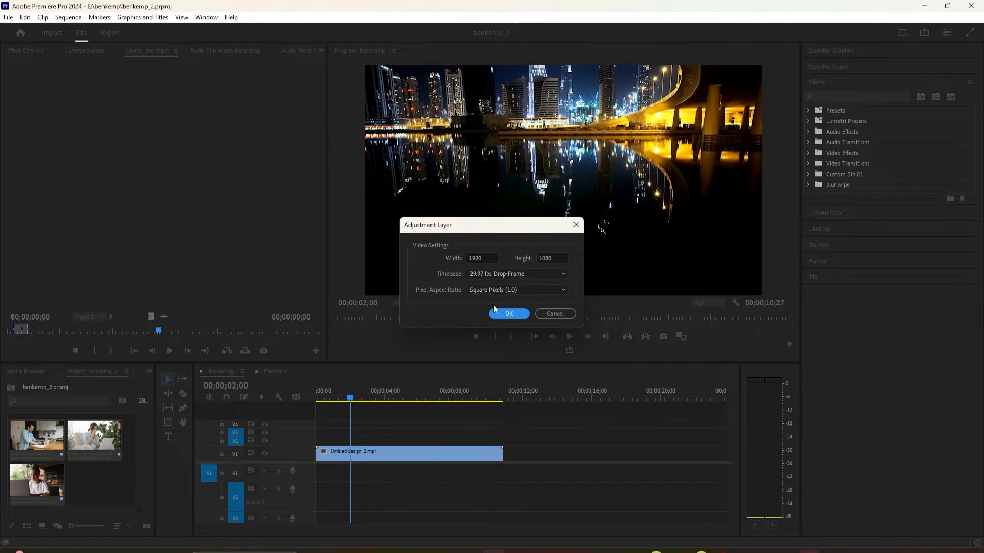
pyautogui.click(508, 314)
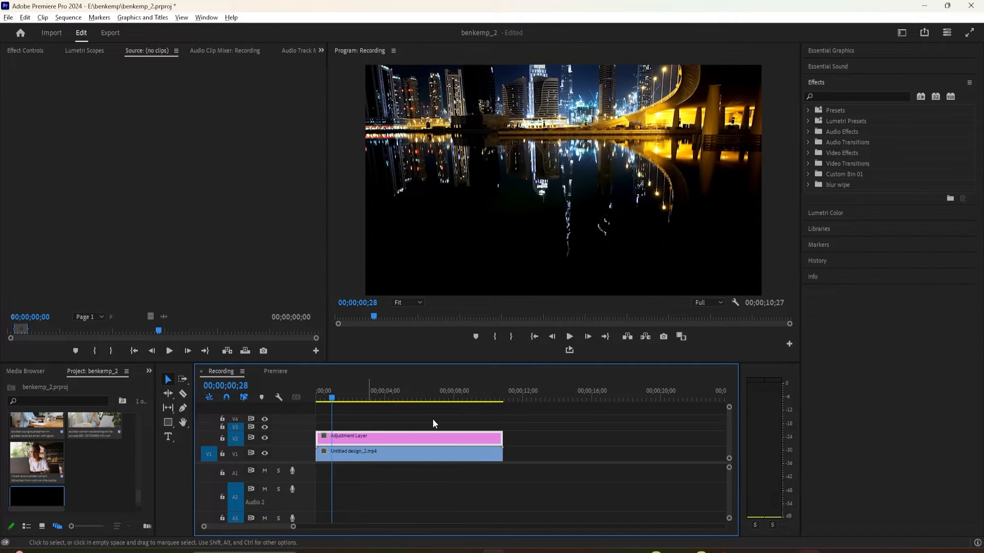
# Search the Effects panel for 'gaus' to find Gaussian Blur.
pyautogui.click(856, 96)
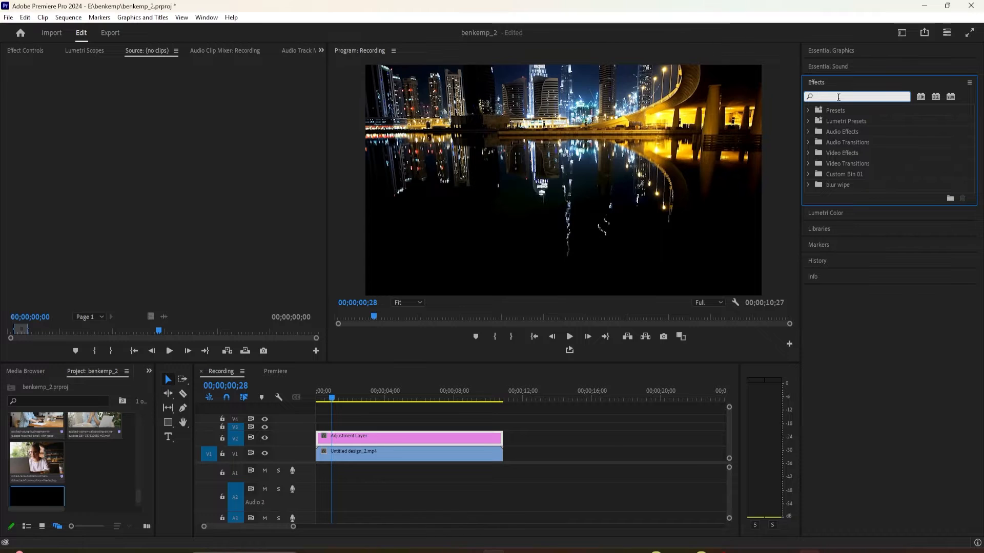
pyautogui.write('gaus')
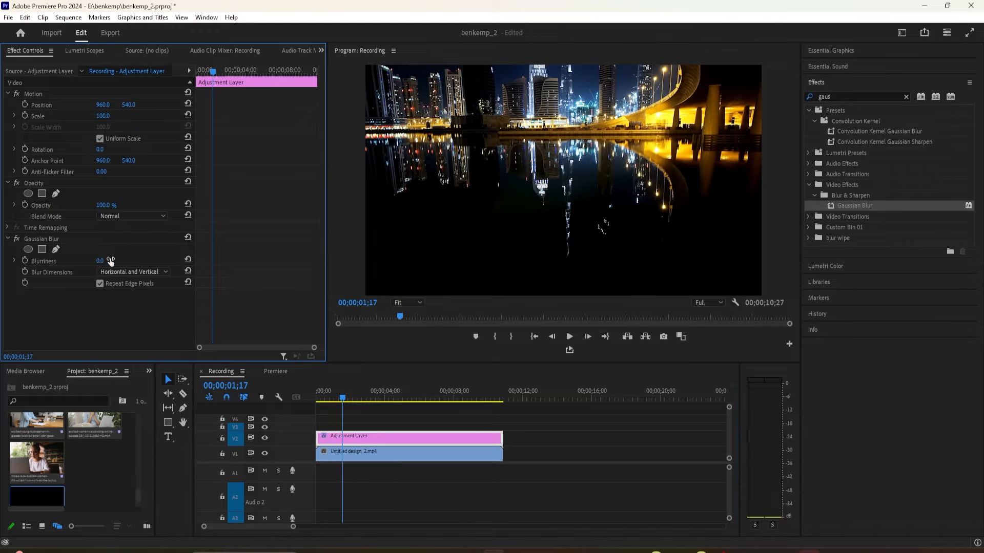
# Set Gaussian Blur blurriness to 100 with Repeat Edge Pixels checked.
pyautogui.moveTo(98, 260); pyautogui.dragTo(110, 260)
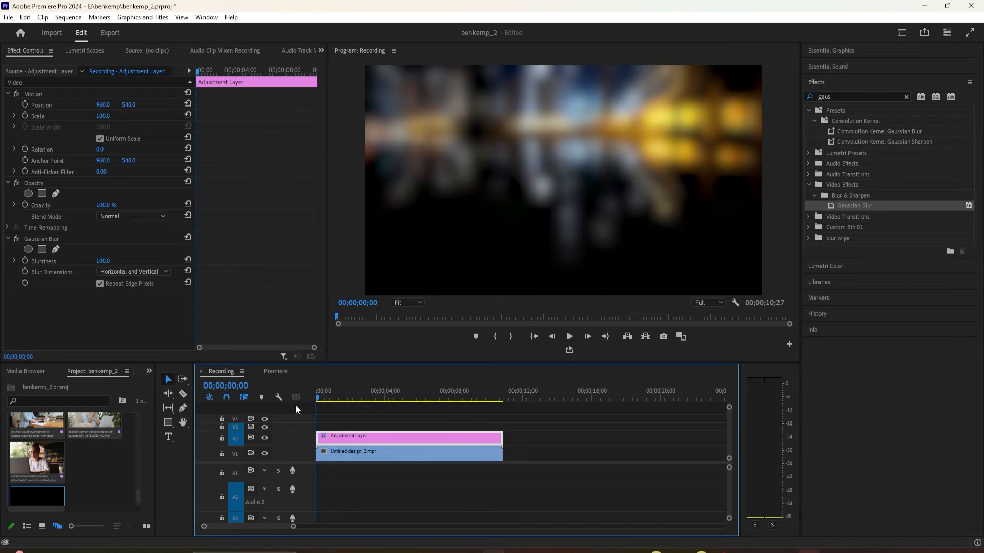
pyautogui.click(100, 283)
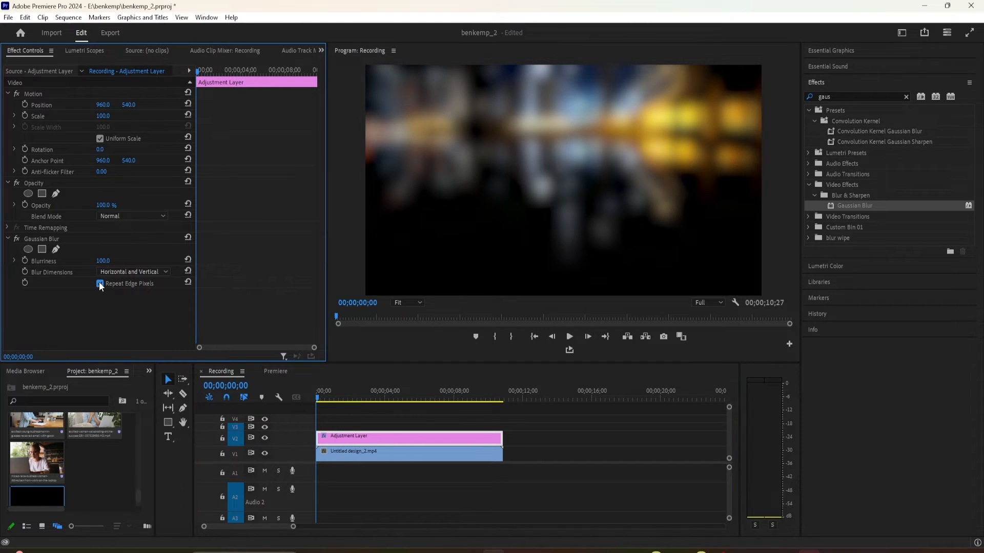
pyautogui.click(100, 284)
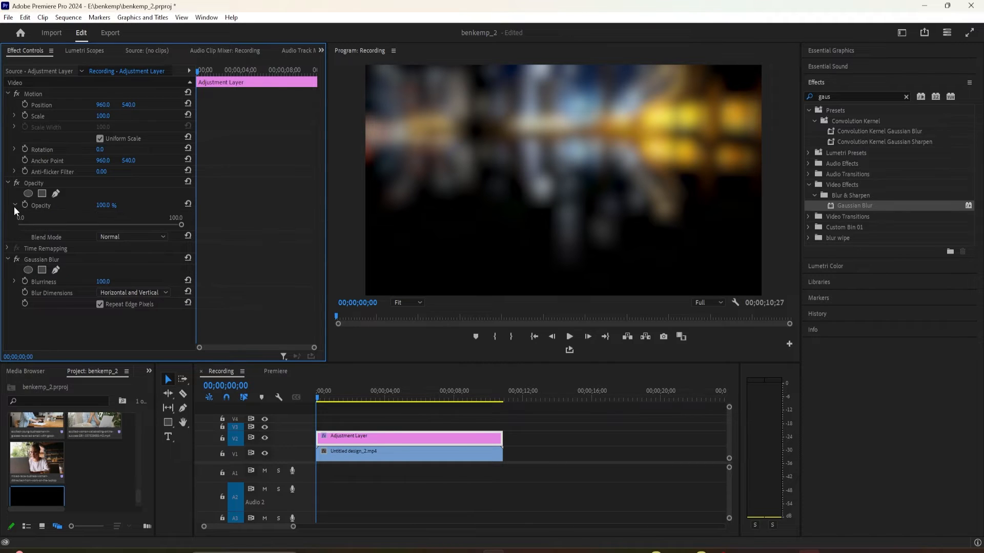
# Set the adjustment layer's blend mode to Linear Dodge (Add).
pyautogui.click(132, 216)
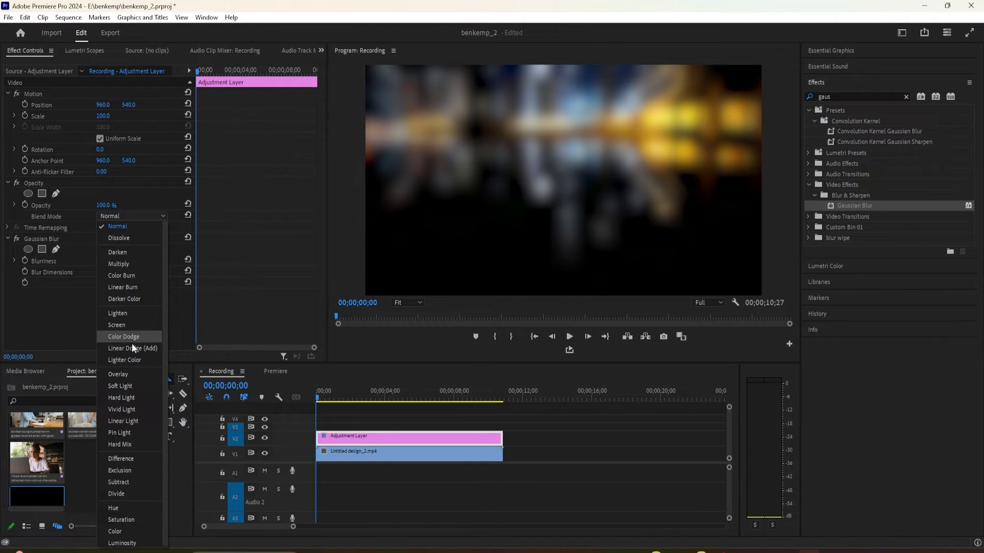
pyautogui.click(132, 349)
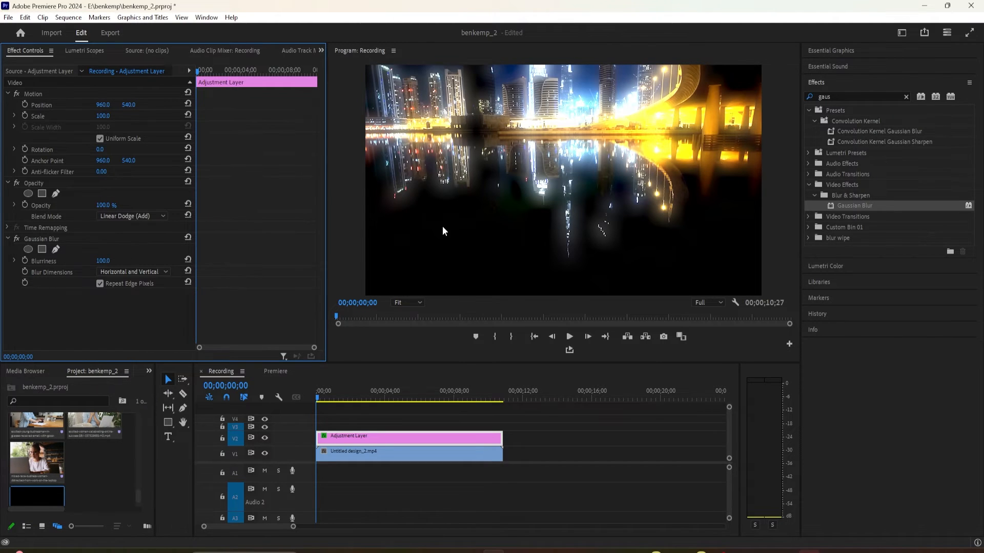
pyautogui.click(132, 215)
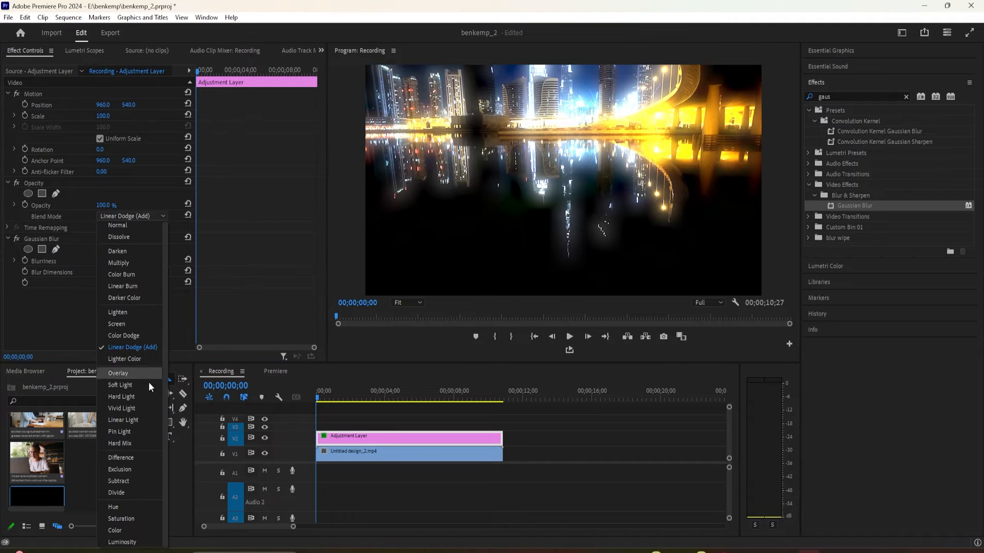